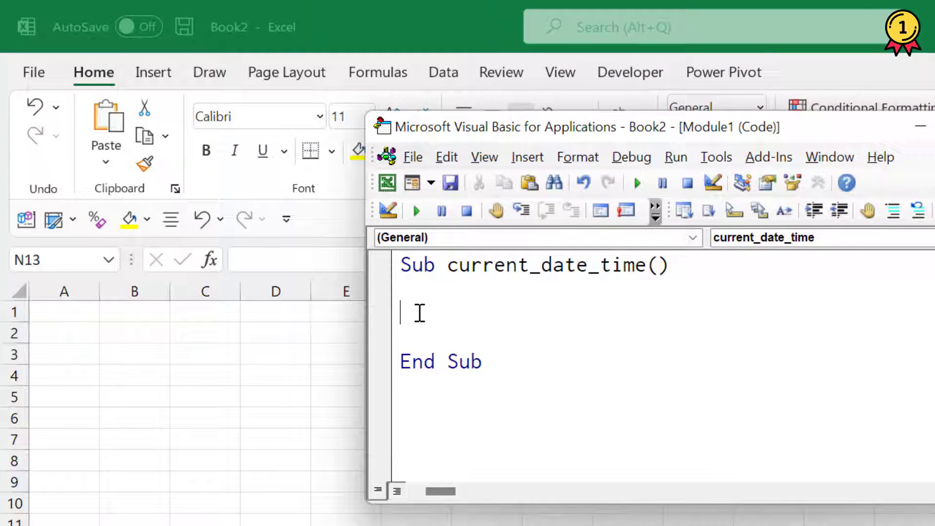
# Step: Enter the code line Range("A1") = Date in the current_date_time macro
pyautogui.write('Range(')
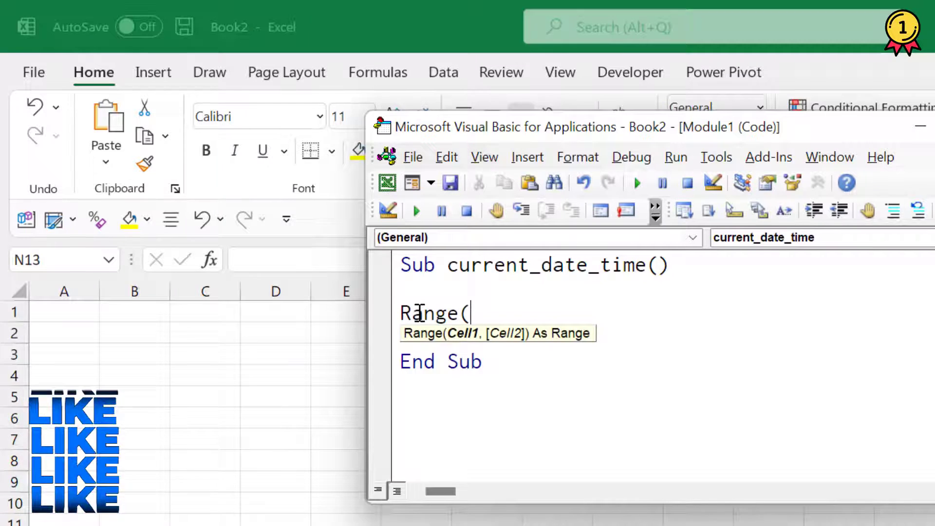
pyautogui.write('"a')
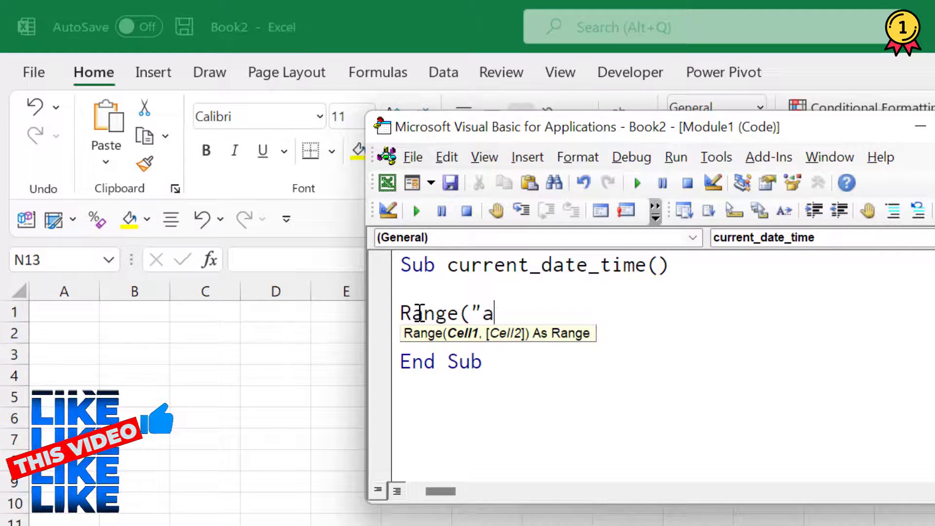
pyautogui.write('1"_')
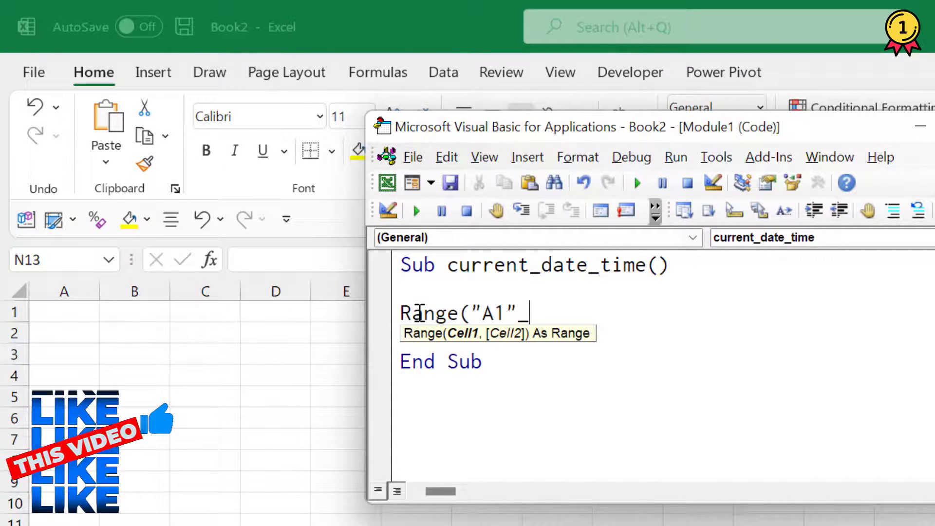
pyautogui.write(') =')
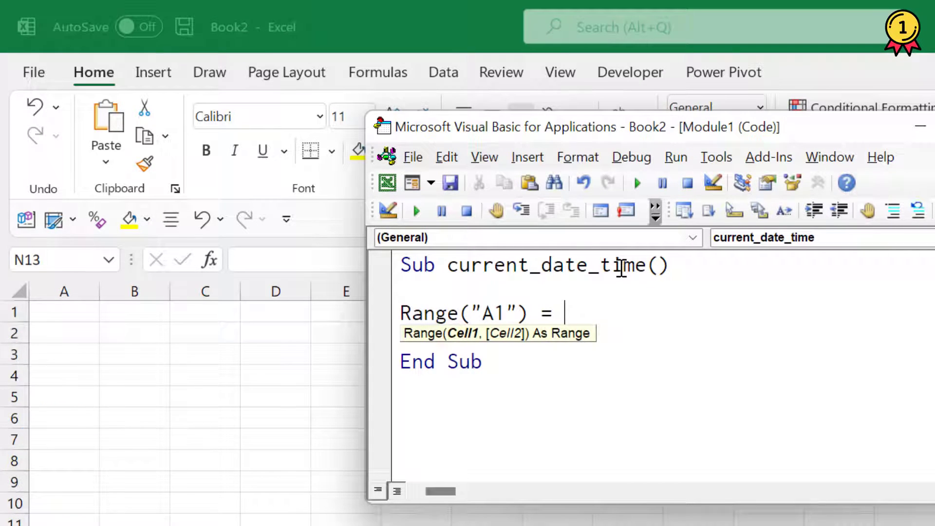
pyautogui.write('Date')
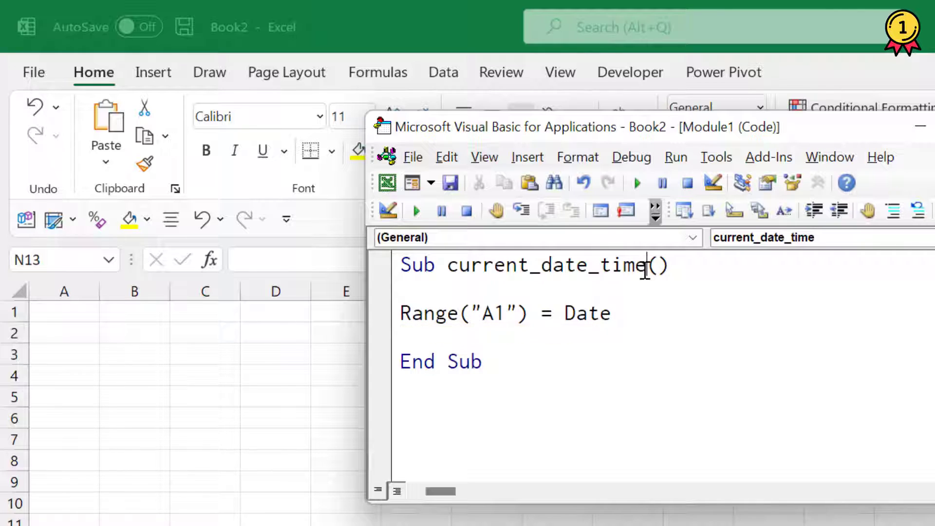
pyautogui.moveTo(589, 340)
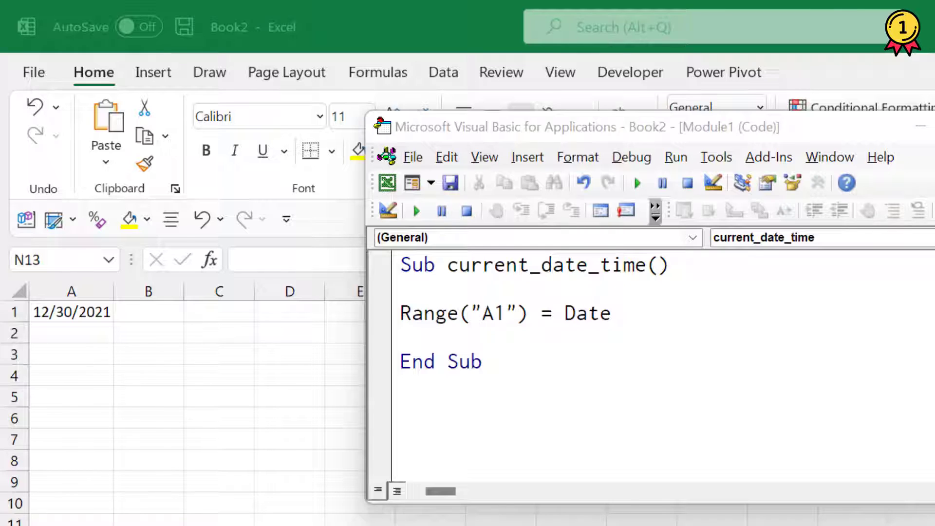
# Step: Replace Date with Now in the macro line
pyautogui.write('Now')
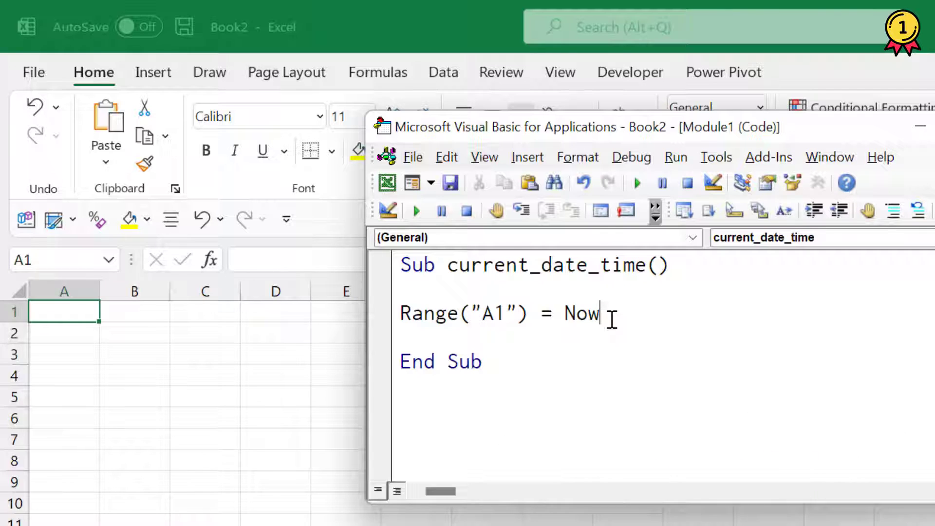
# Step: Run the macro so A1 shows 12/30/2021 18:33, then start replacing Now
pyautogui.click(635, 183)
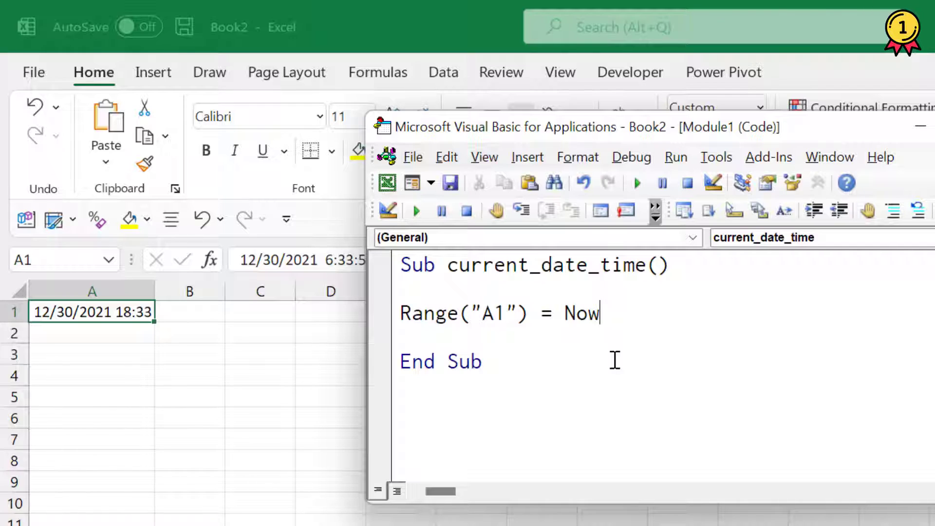
pyautogui.write('F')
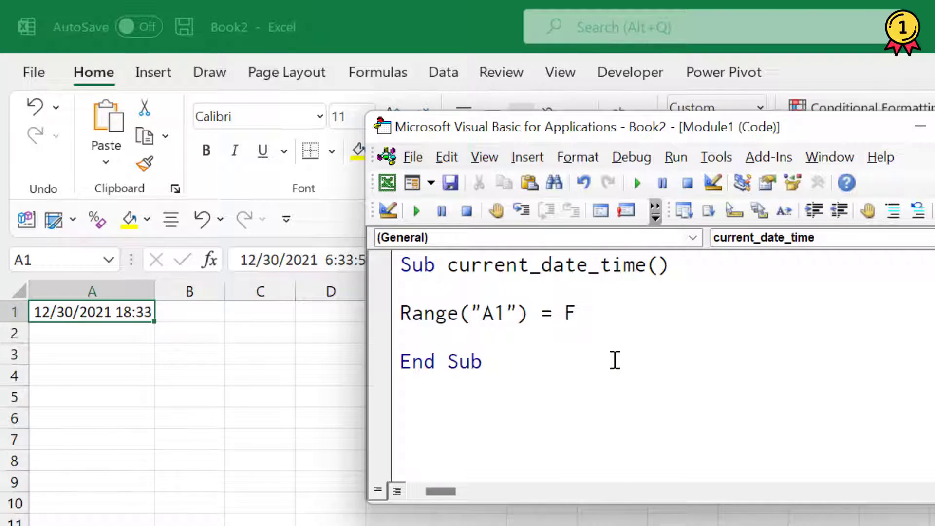
# Step: Complete the line as Range("A1") = Format(Date, "dd-mmm-yy")
pyautogui.write('ormat(')
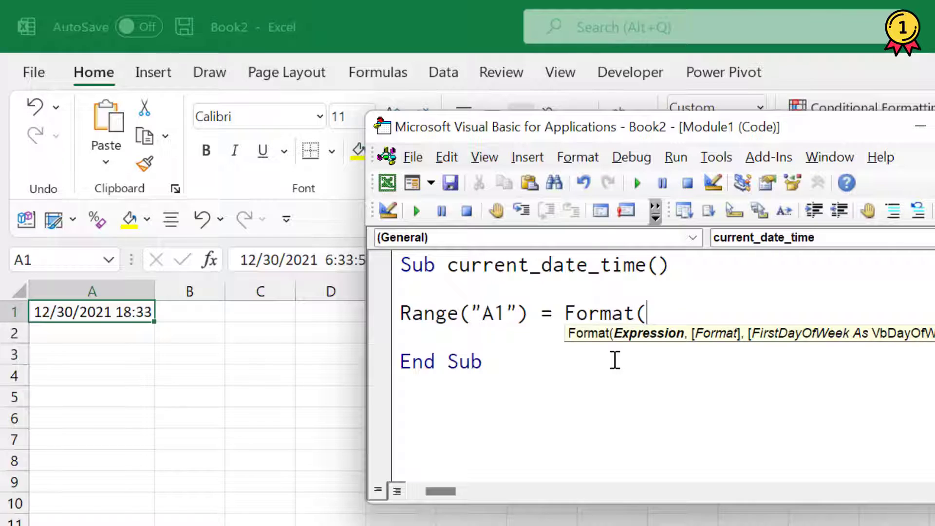
pyautogui.write('Date')
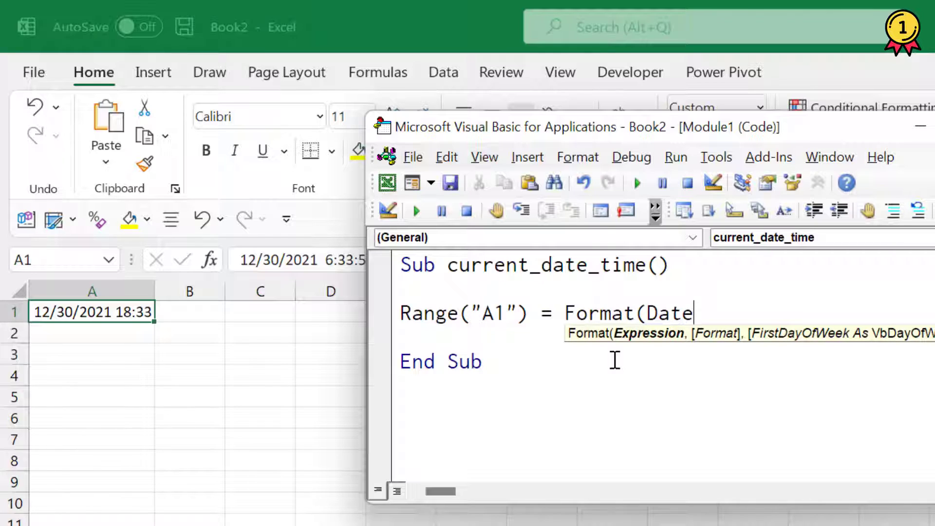
pyautogui.write(',')
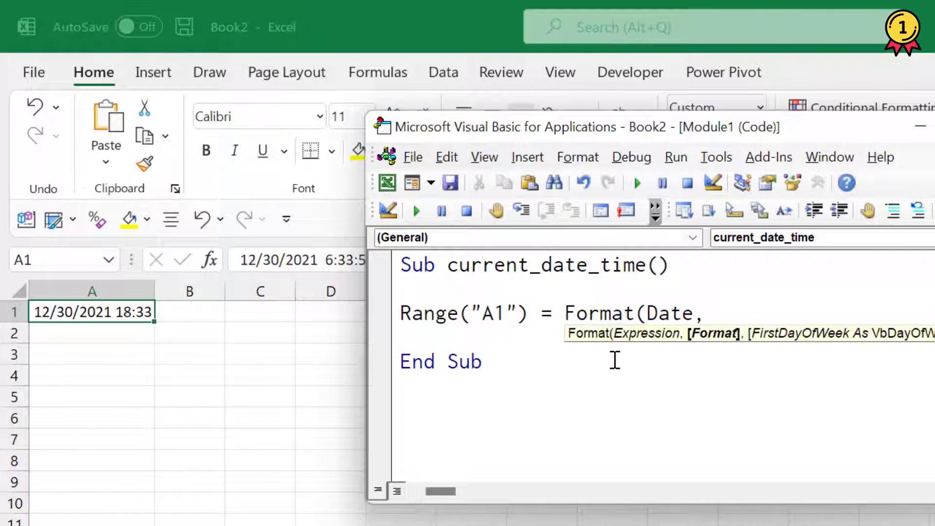
pyautogui.write('"')
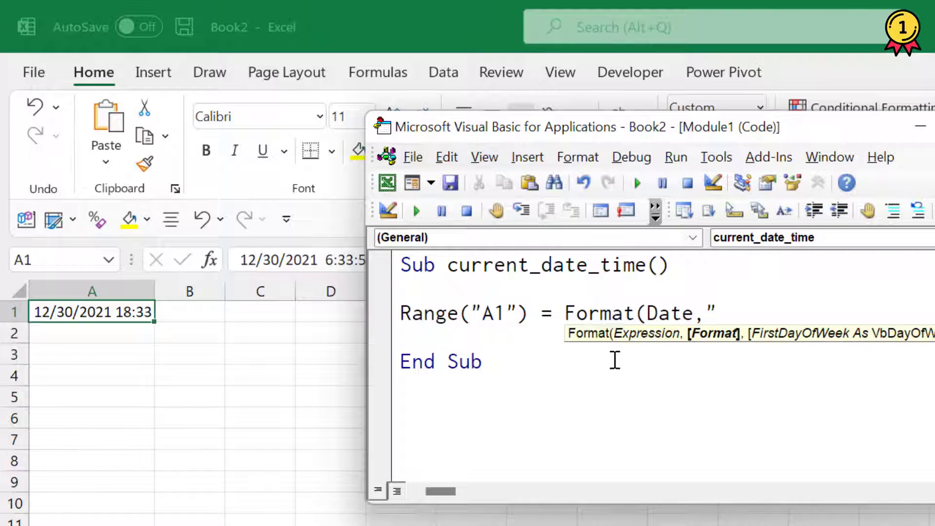
pyautogui.write('dd')
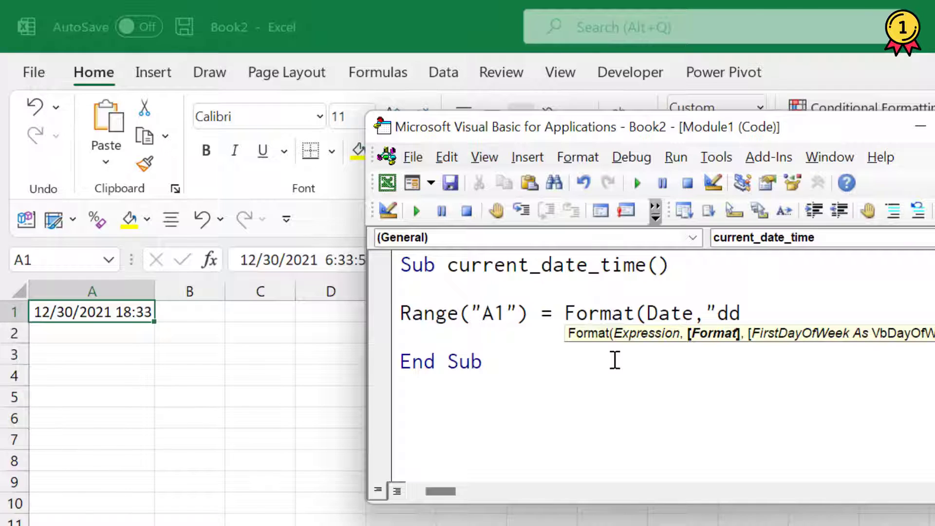
pyautogui.write('-mmm-')
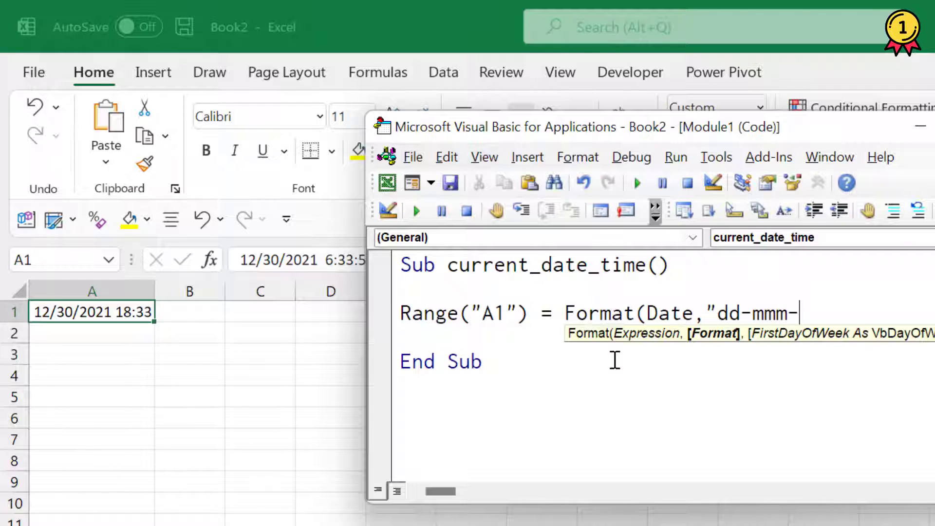
pyautogui.write('yy")')
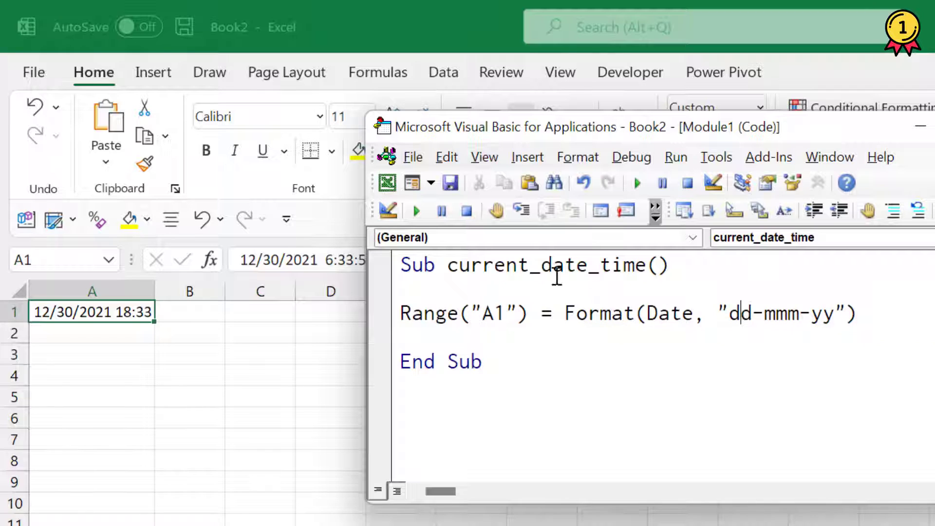
# Step: Run the Format macro so cell A1 shows 30-Dec-21
pyautogui.click(416, 210)
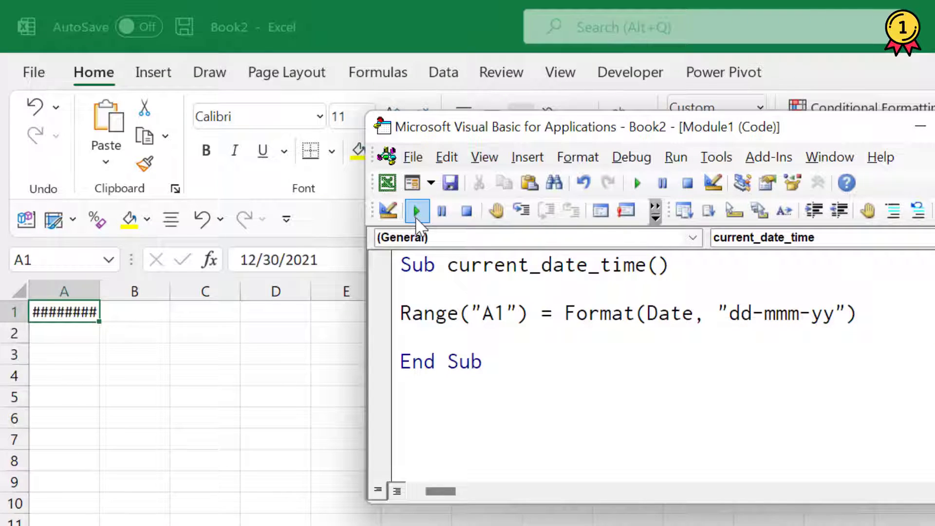
pyautogui.click(416, 210)
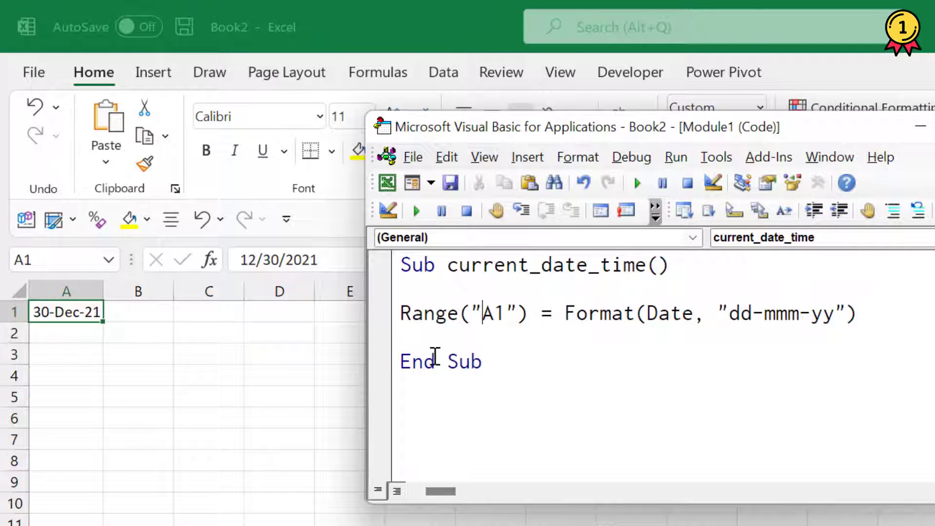
pyautogui.moveTo(614, 428)
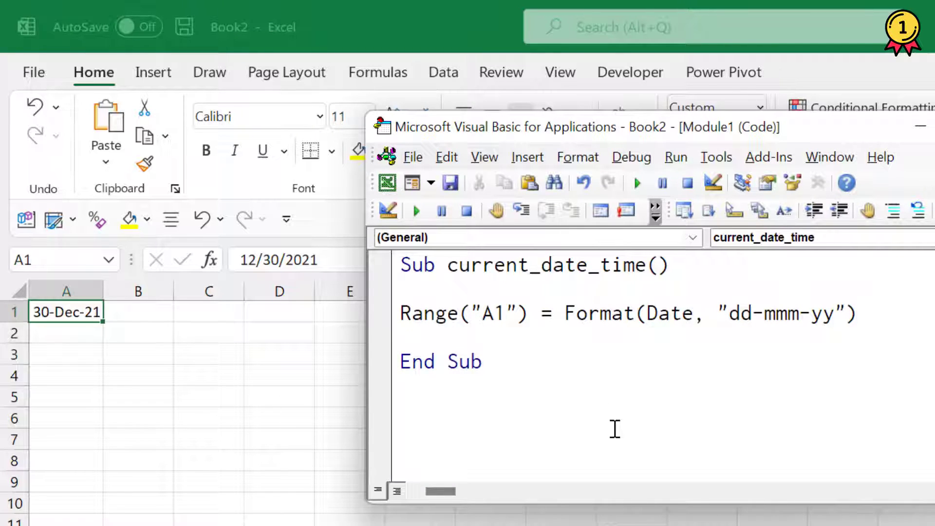